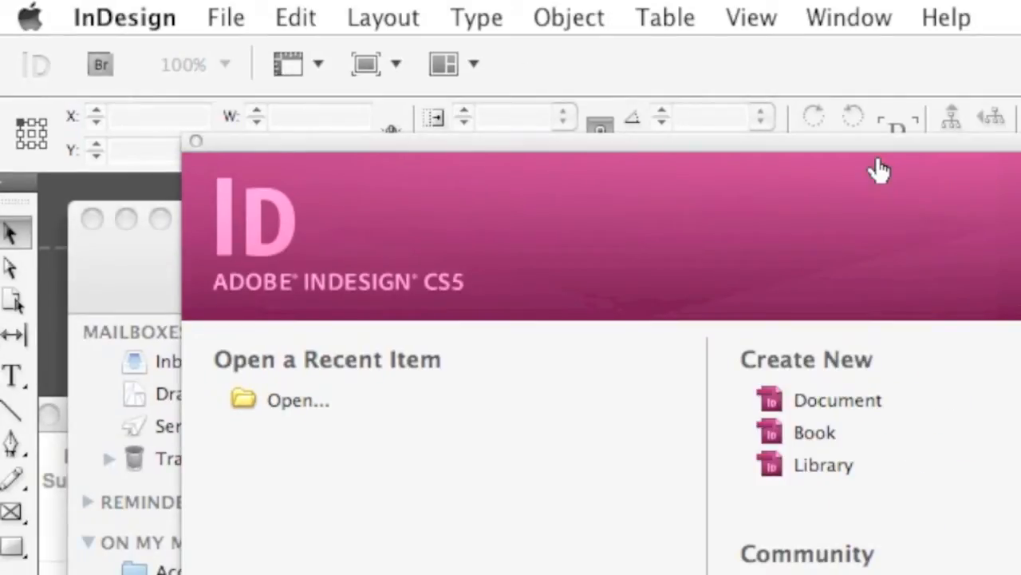
Step: Create a new A4 print document with 1 page, keeping the Print intent
left_click(226, 17)
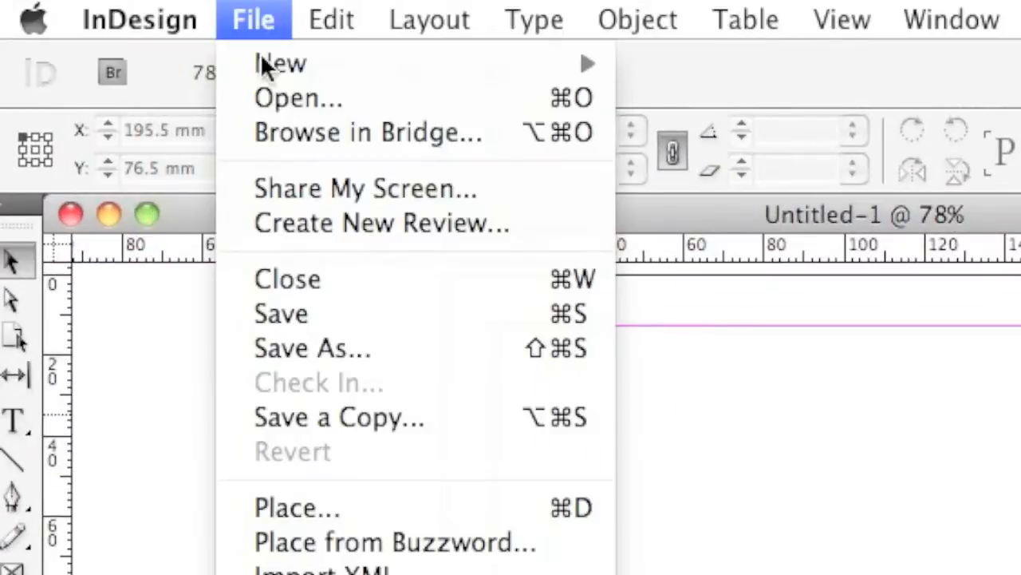
left_click(281, 64)
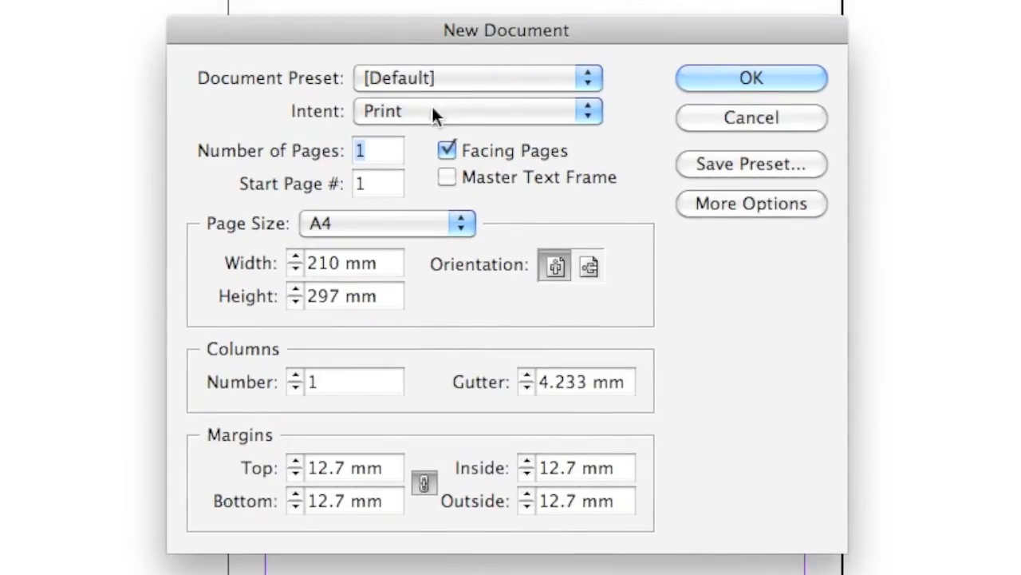
left_click(475, 112)
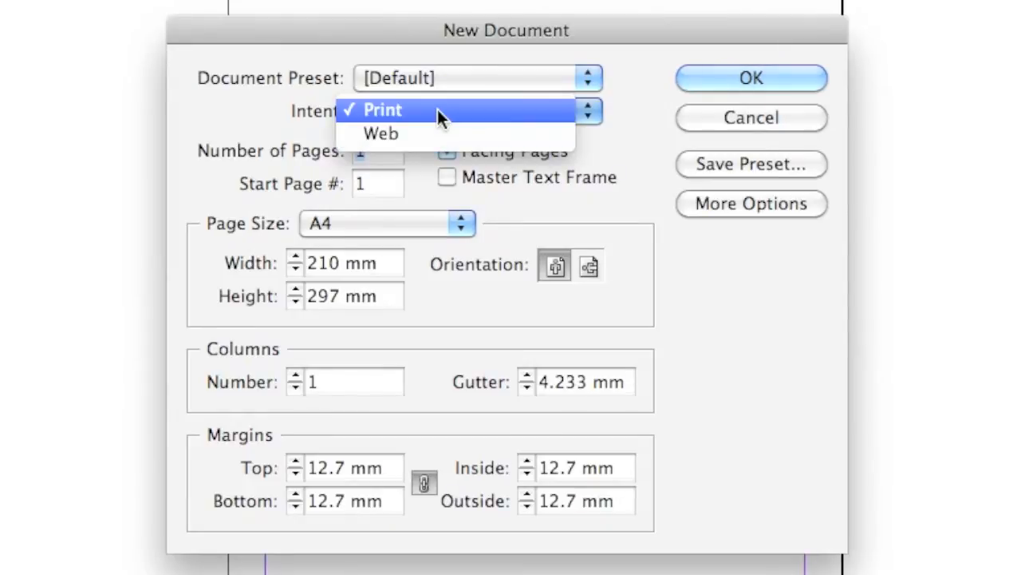
left_click(383, 110)
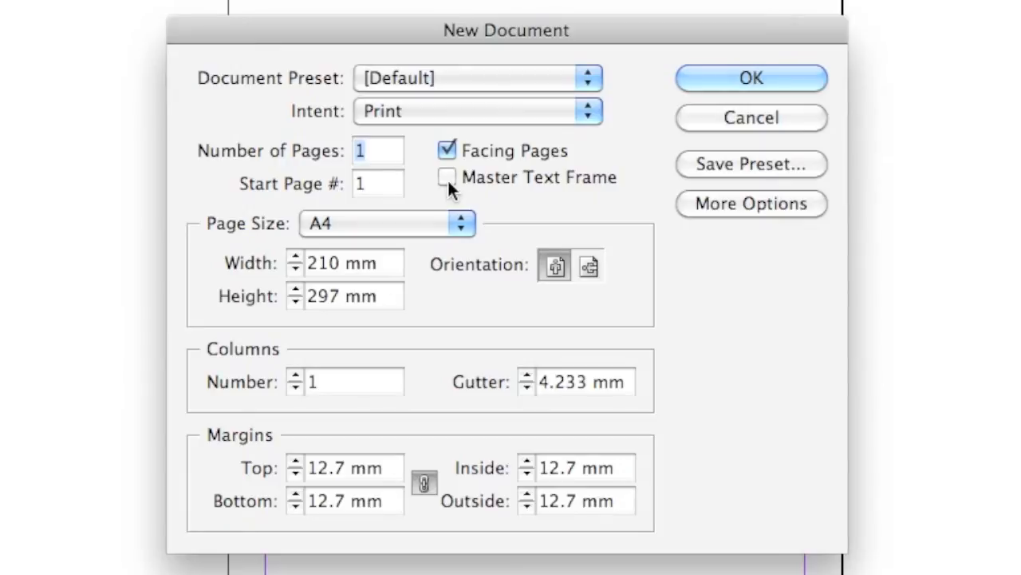
left_click(750, 77)
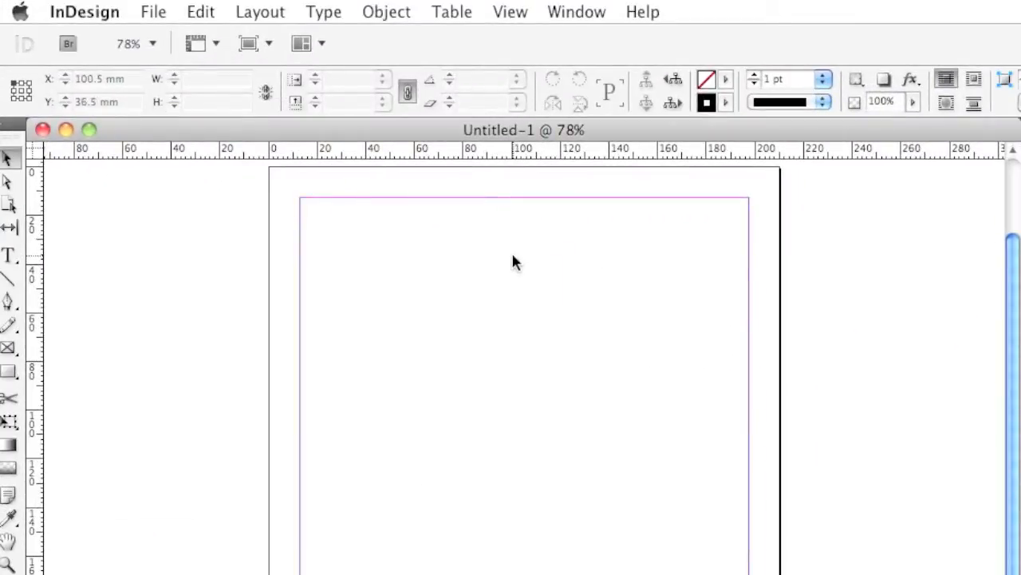
Step: Place the photo 19082011025.jpg from Documents onto the blank page
left_click(153, 11)
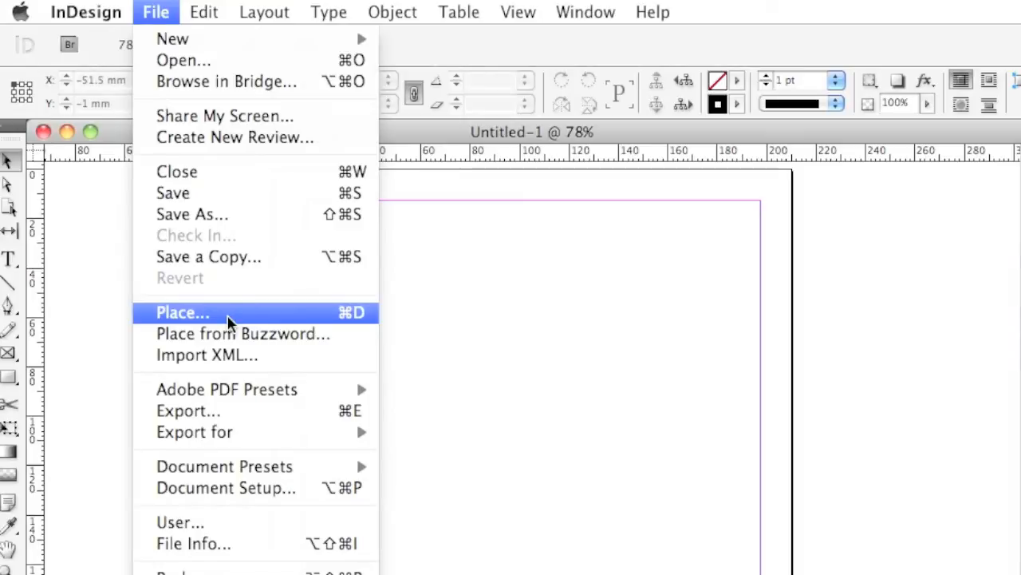
mouse_move(205, 323)
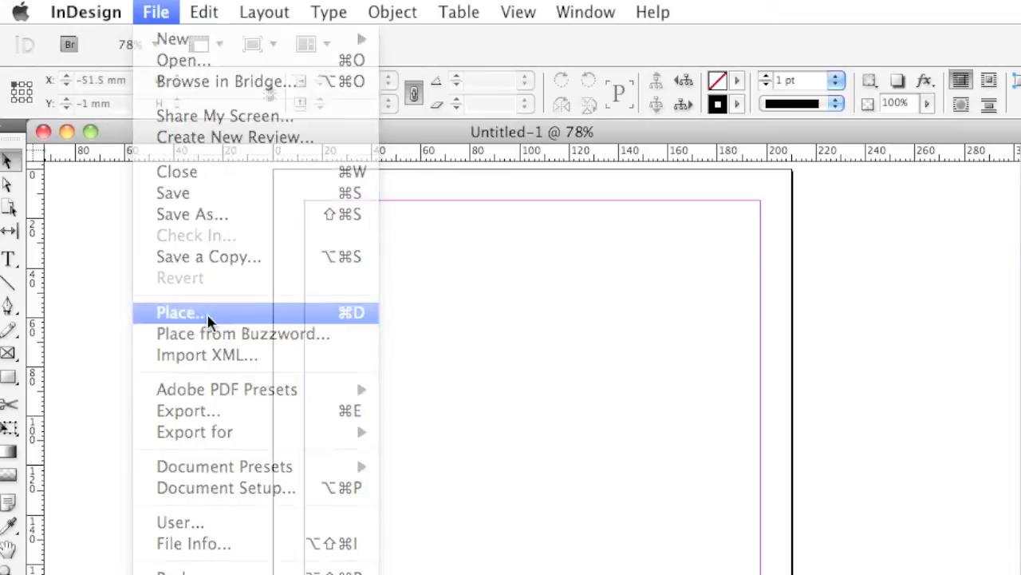
left_click(179, 312)
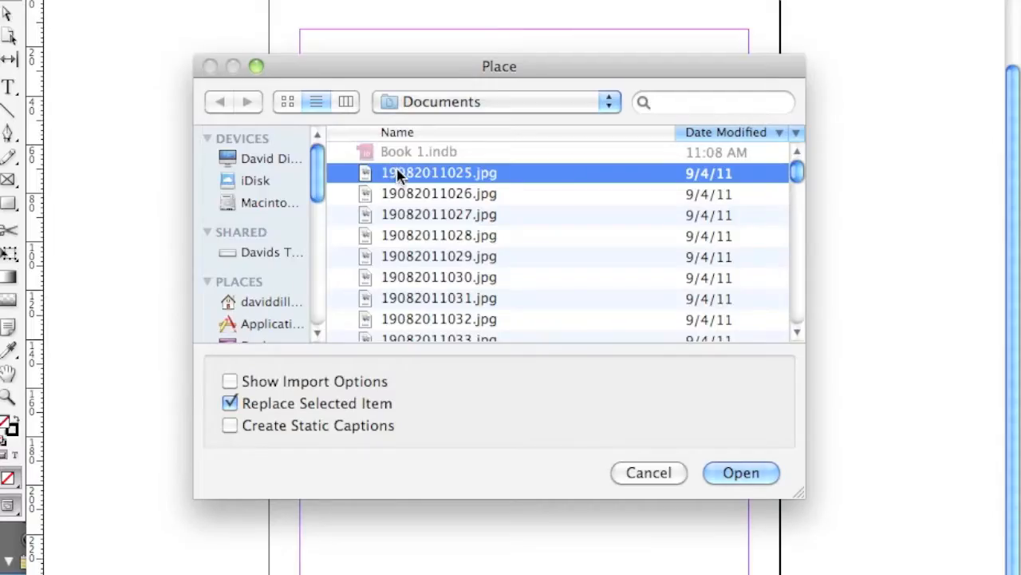
left_click(741, 473)
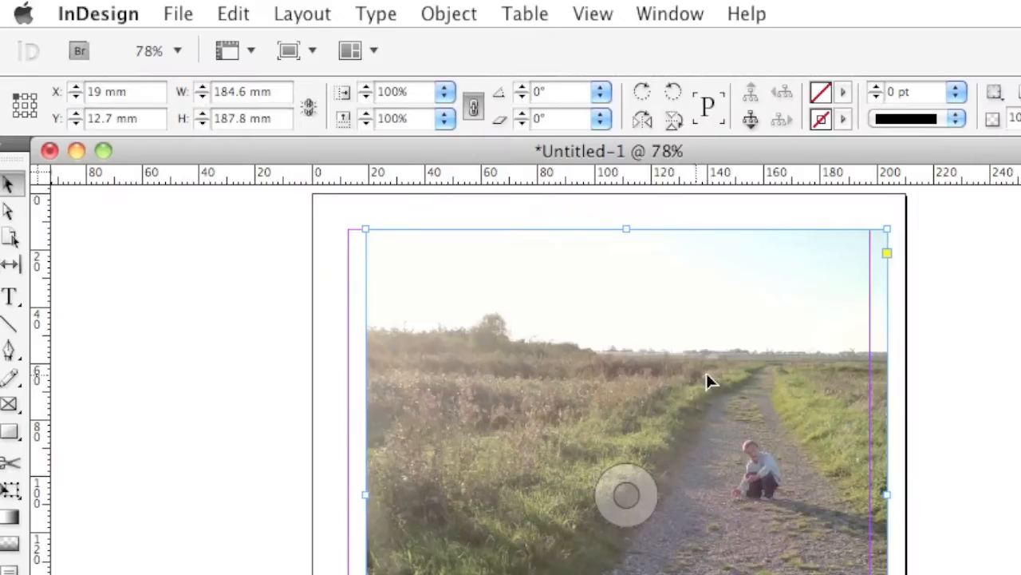
mouse_move(740, 381)
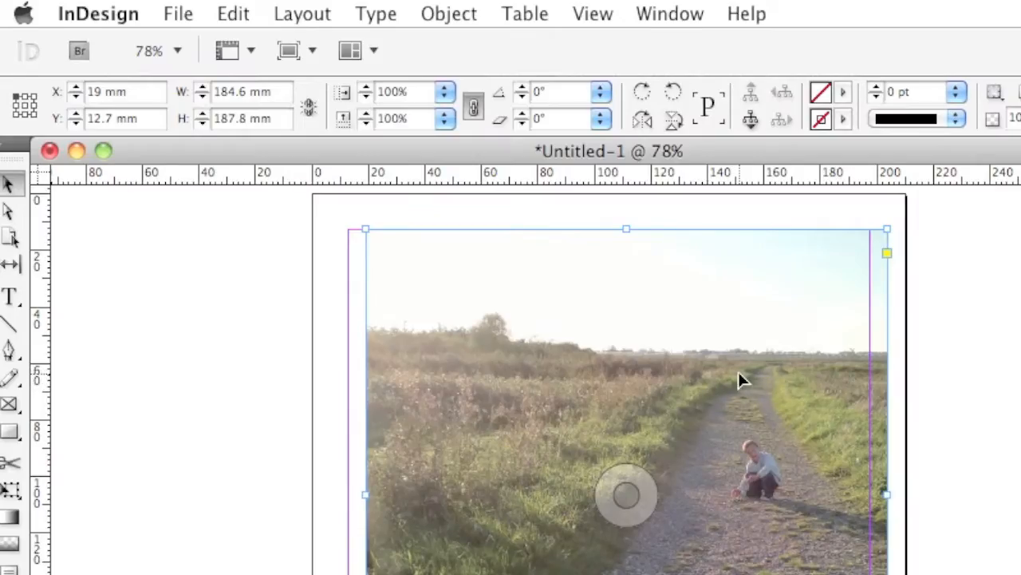
Step: Try placing from Buzzword and cancel the sign-in prompt that appears
left_click(179, 13)
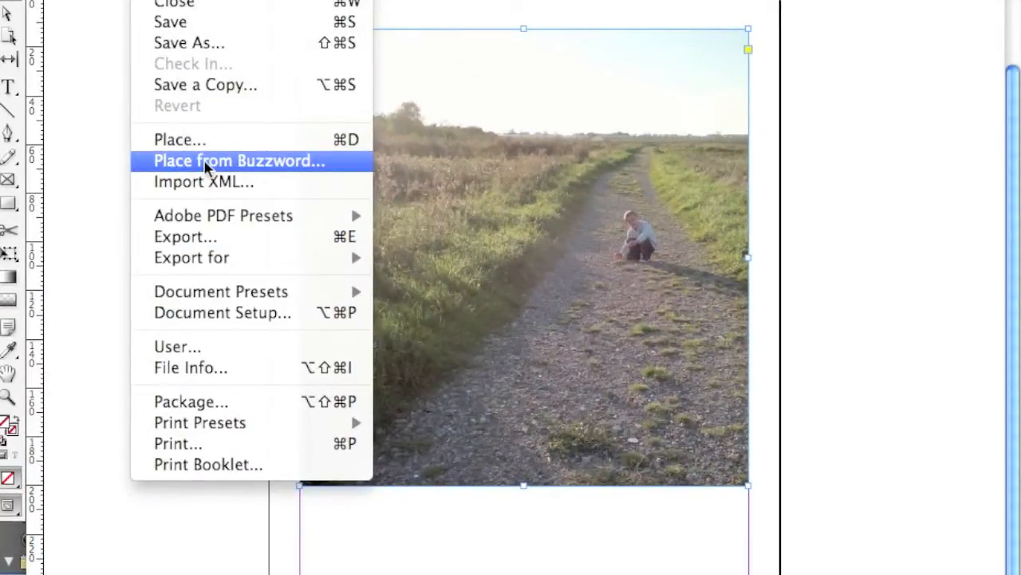
mouse_move(233, 168)
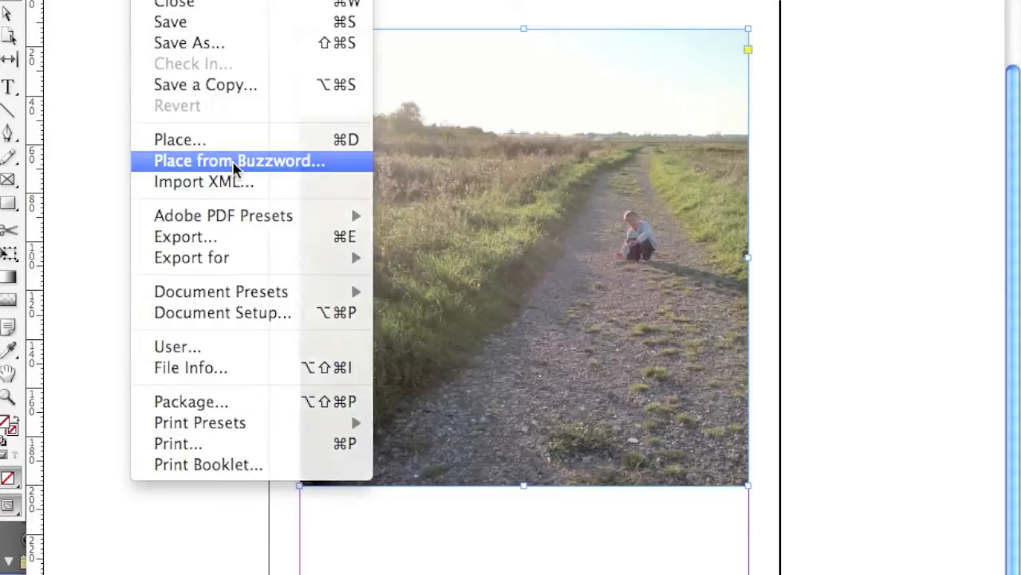
left_click(240, 159)
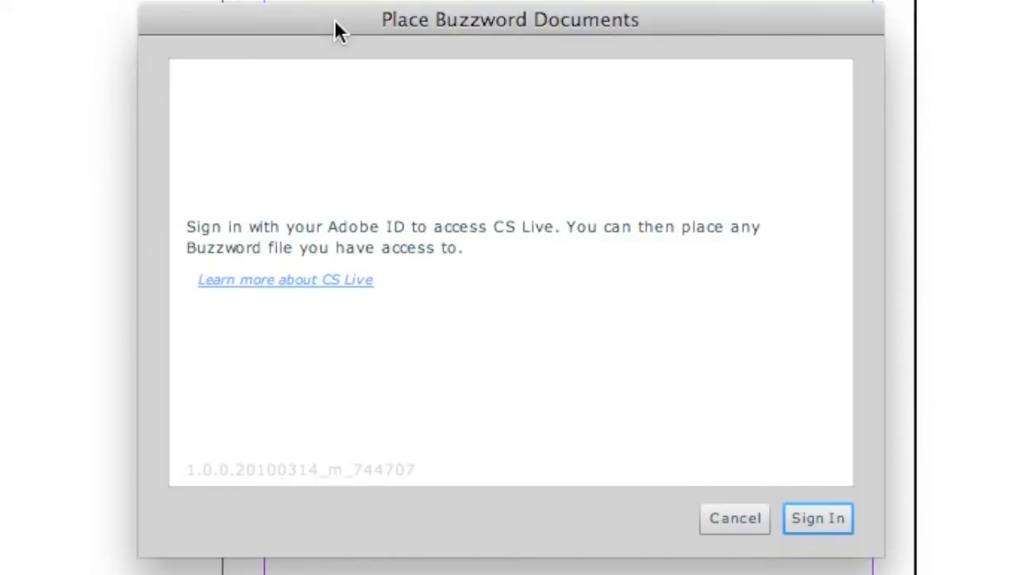
left_click(734, 517)
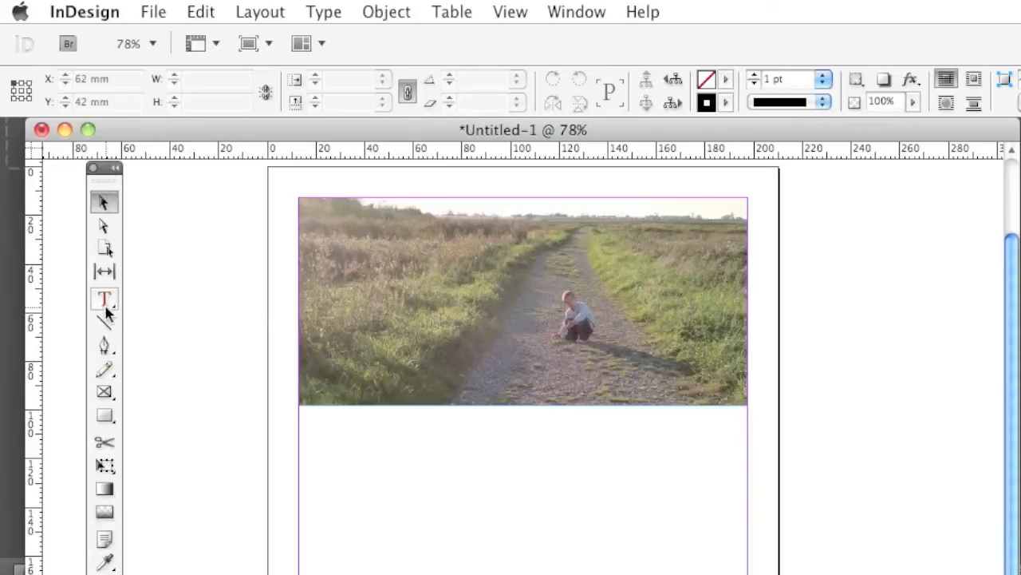
Step: Drop the Word article onto the page below the photo and select its heading line
left_click_drag(301, 423, 350, 431)
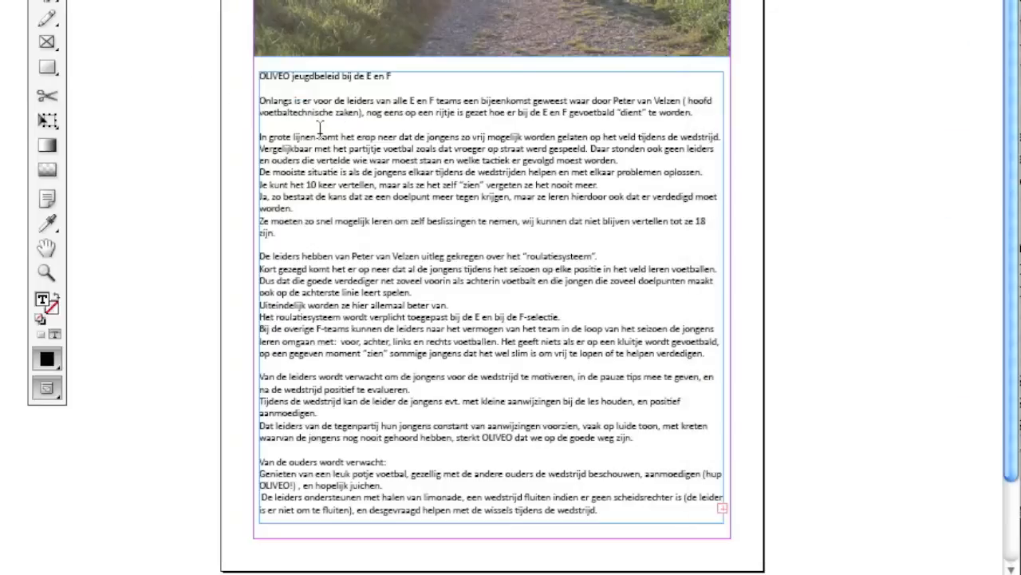
left_click(260, 88)
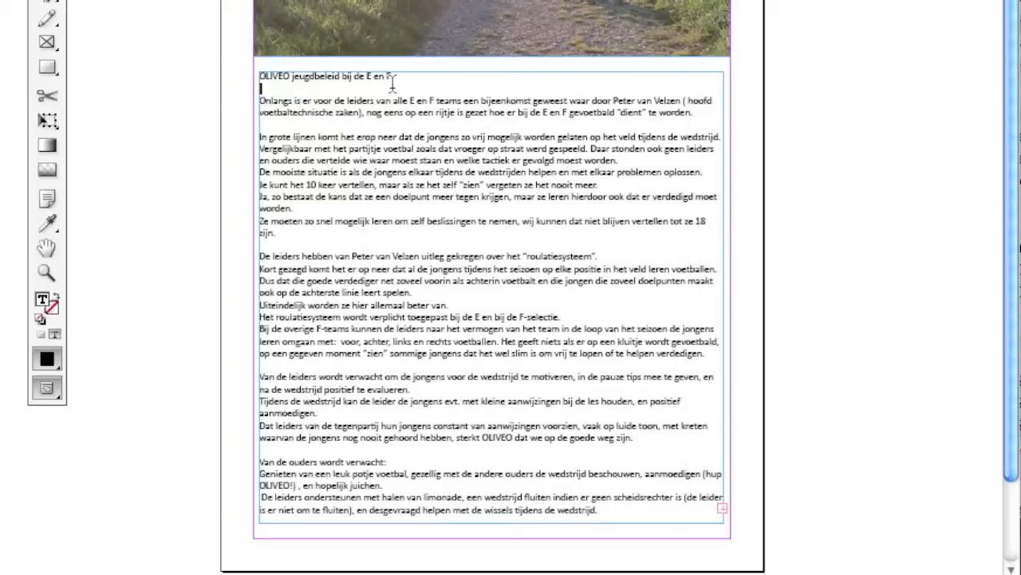
left_click_drag(259, 101, 344, 101)
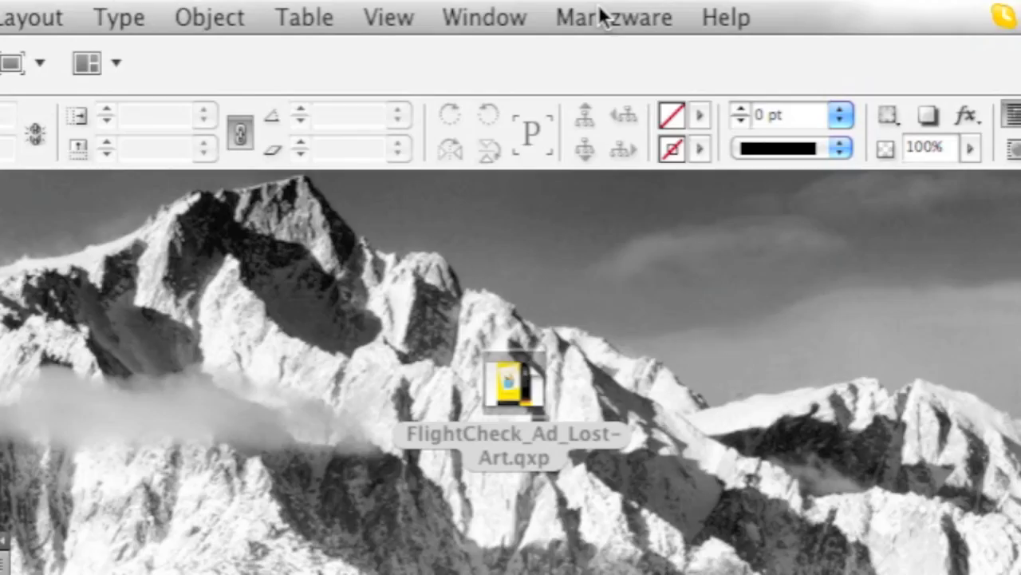
Step: Choose Markzware > Q2ID > Convert QuarkXPress Document
left_click(613, 16)
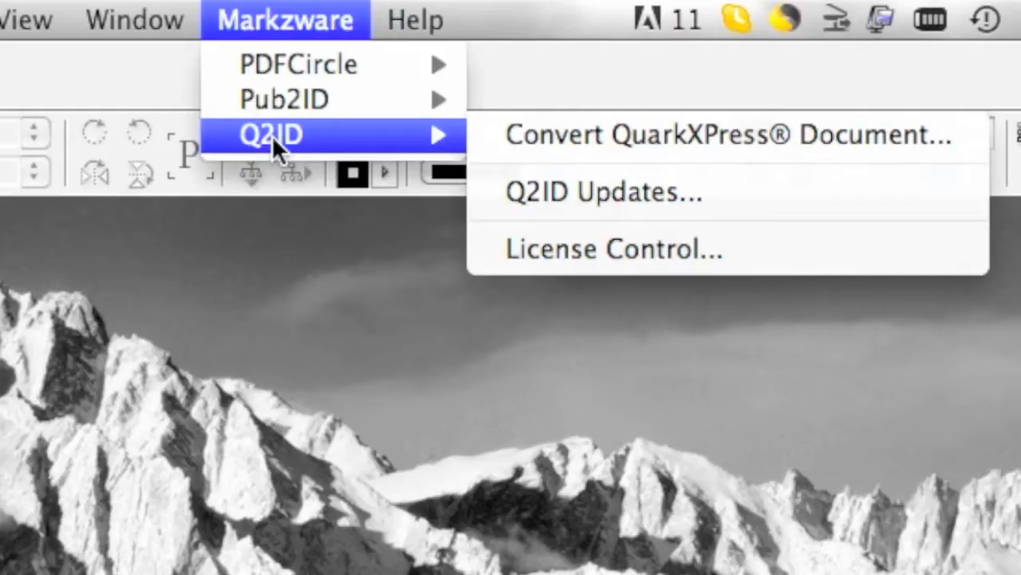
mouse_move(542, 135)
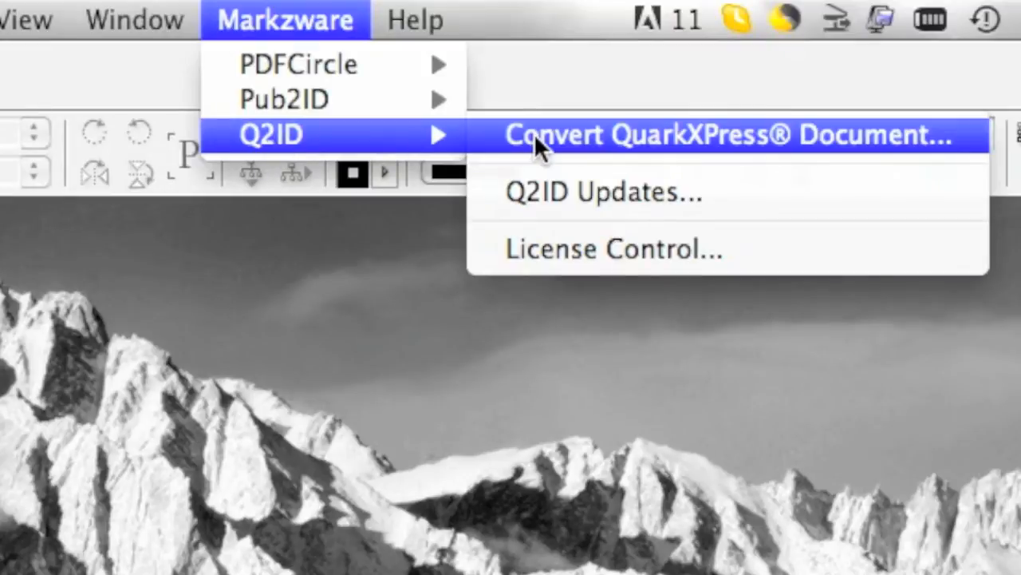
left_click(718, 134)
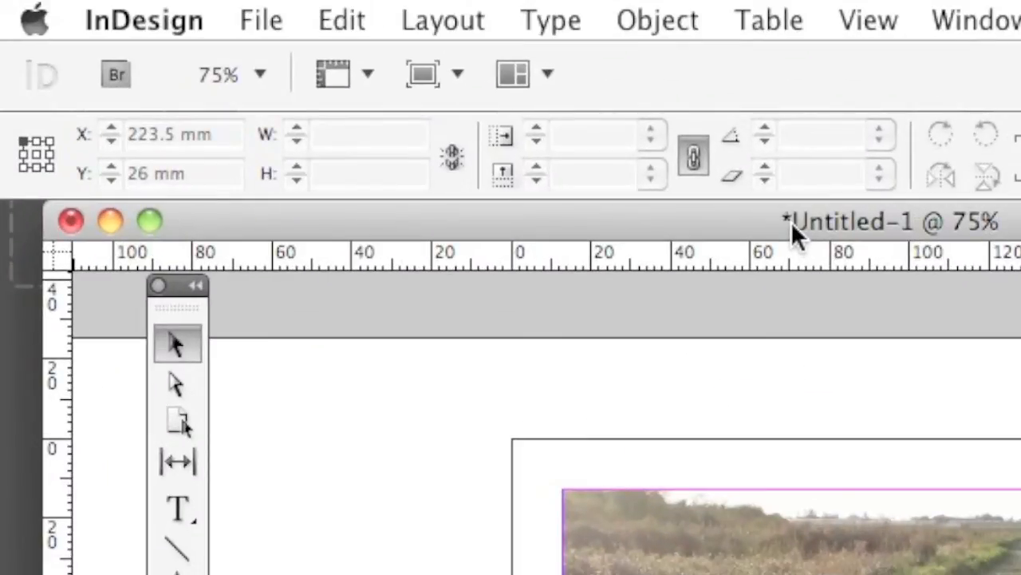
mouse_move(380, 19)
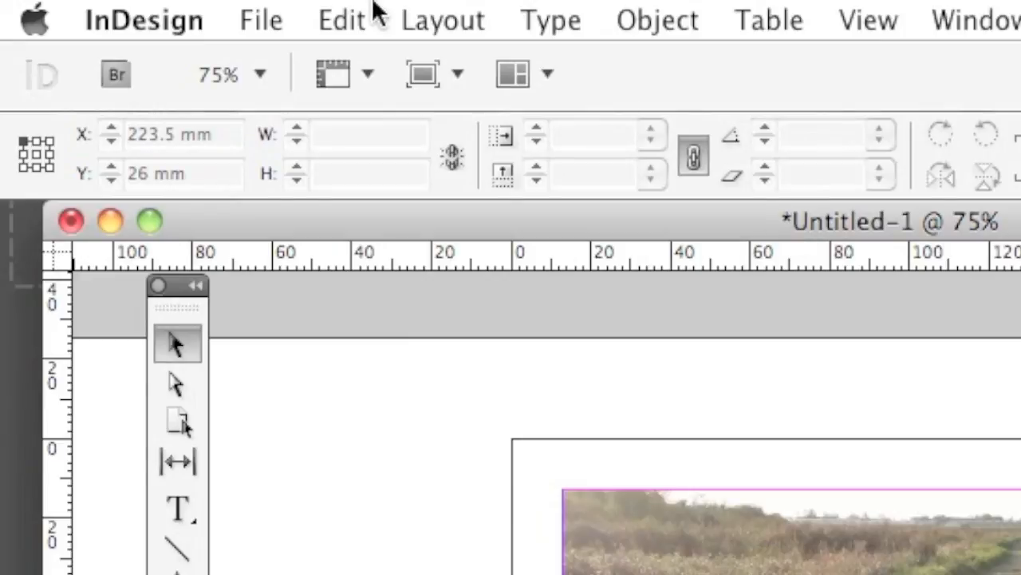
Step: Select all of DSC_0015.JPG in Preview and copy it
left_click(341, 19)
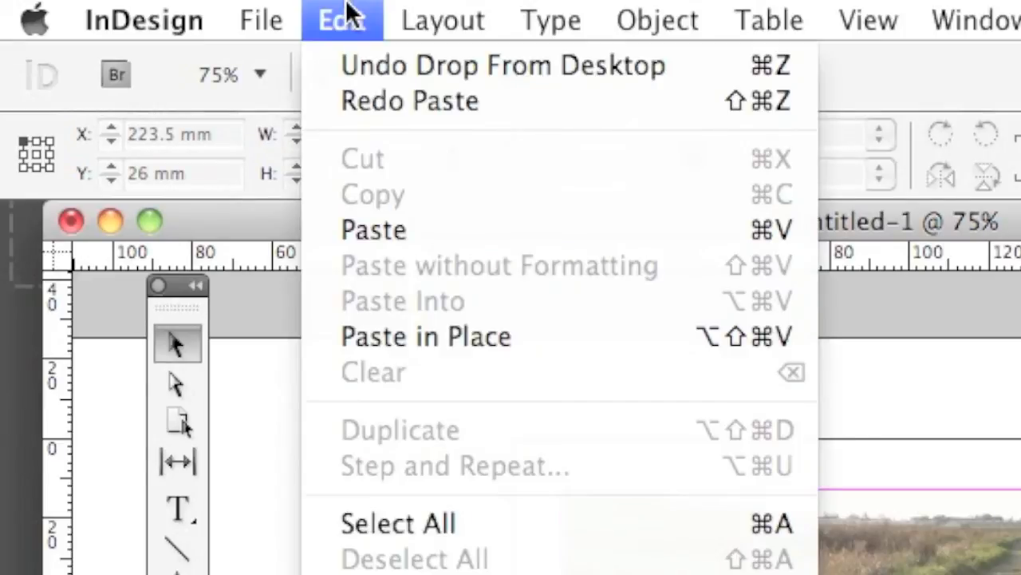
mouse_move(578, 338)
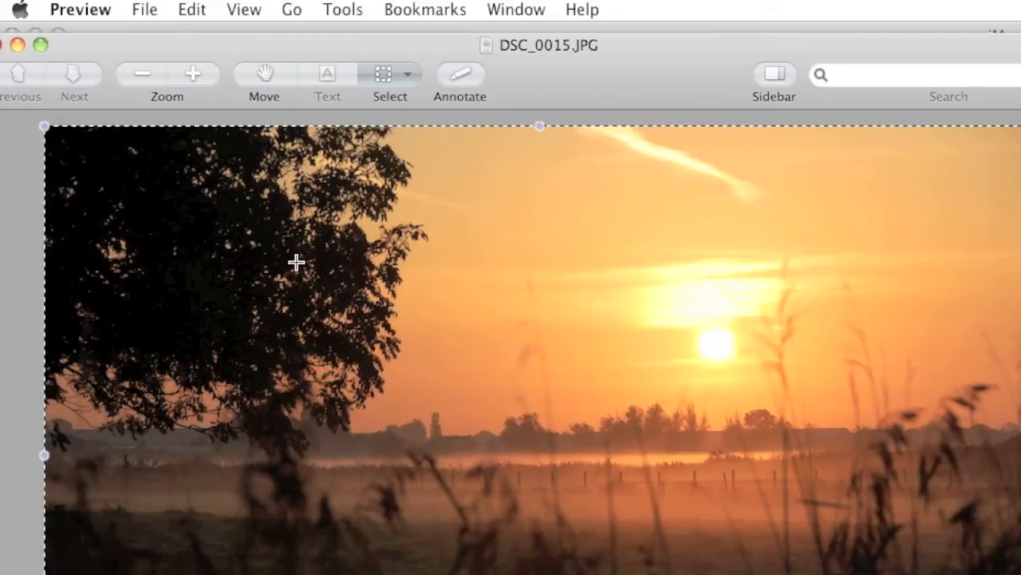
mouse_move(195, 58)
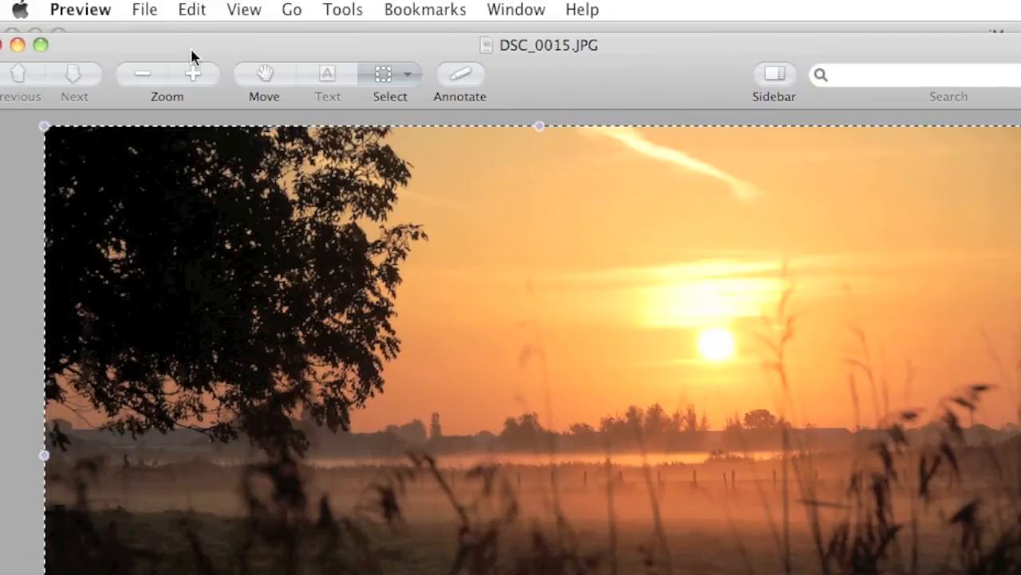
left_click(192, 10)
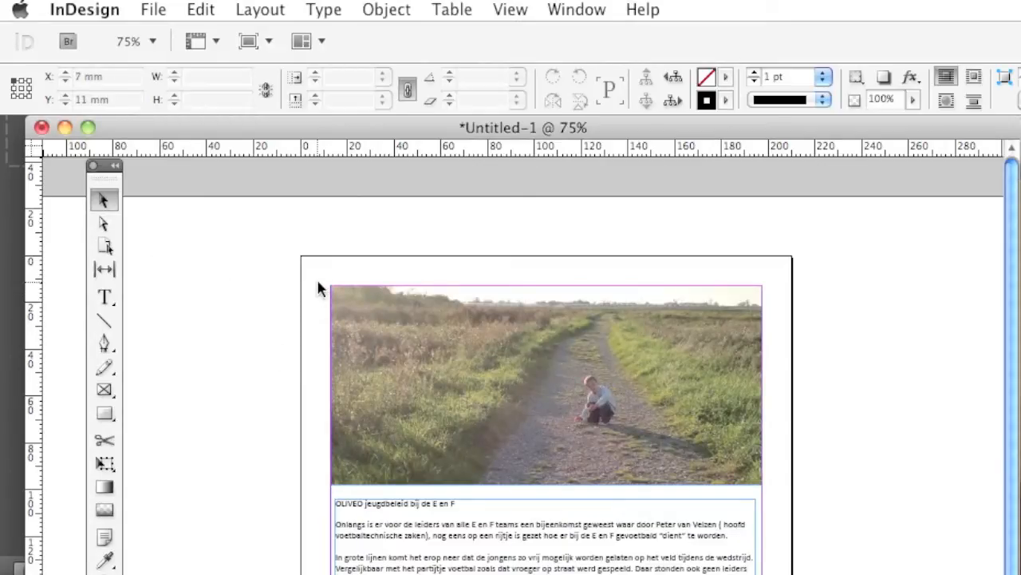
Step: Paste the sunset image in place on the page and move it lower, over the article
left_click(201, 10)
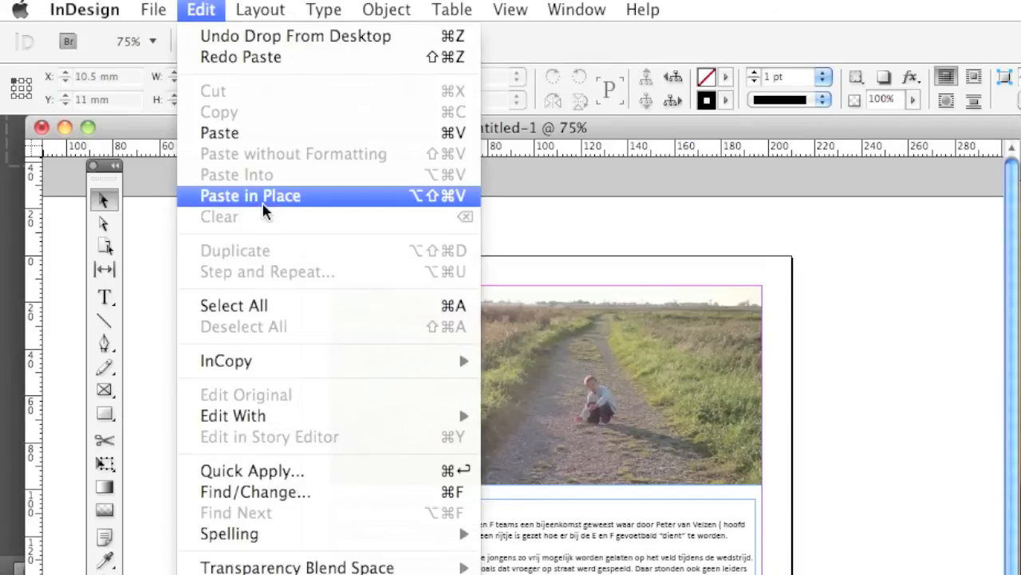
left_click(249, 195)
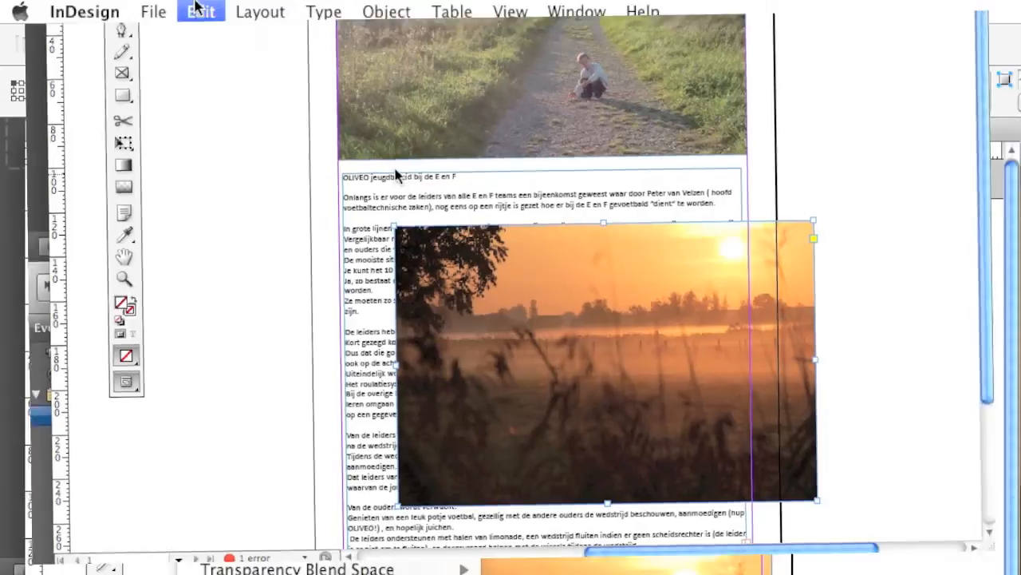
left_click(201, 11)
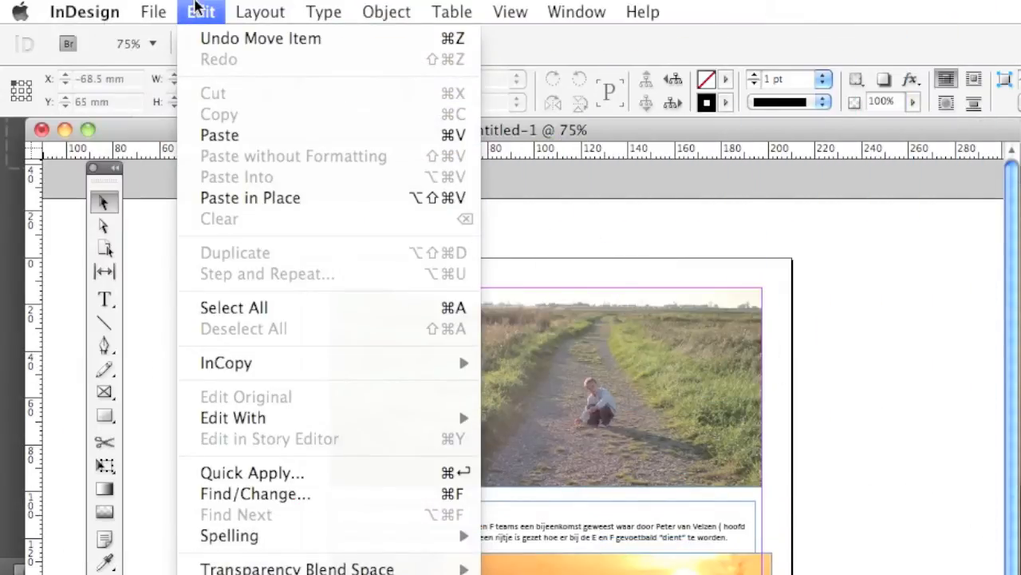
mouse_move(673, 350)
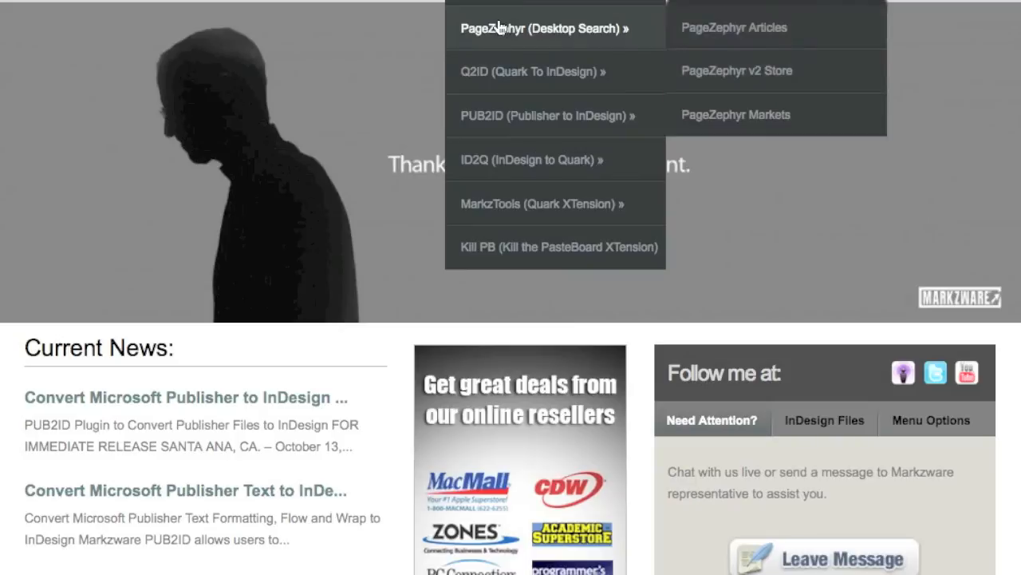
mouse_move(503, 115)
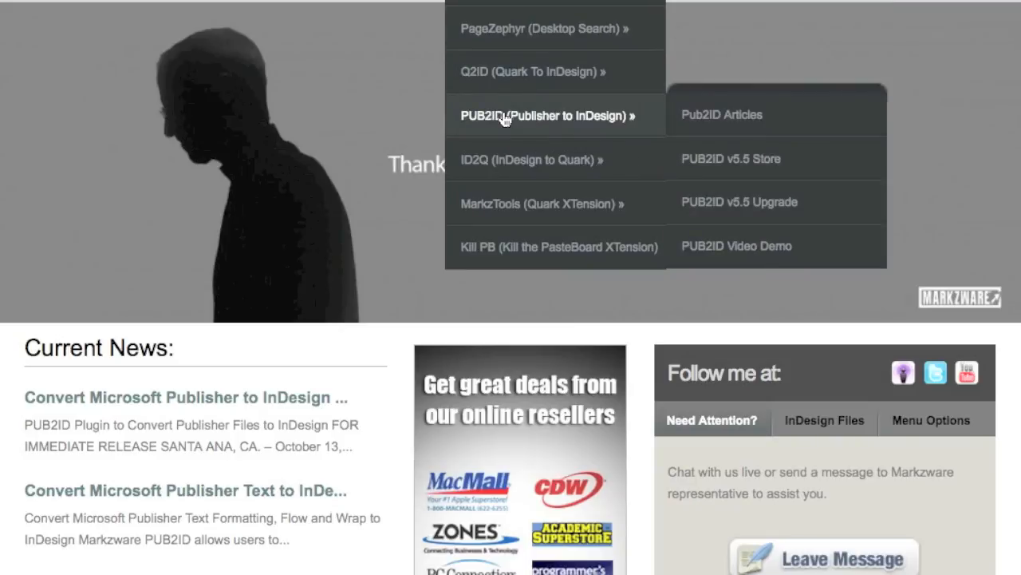